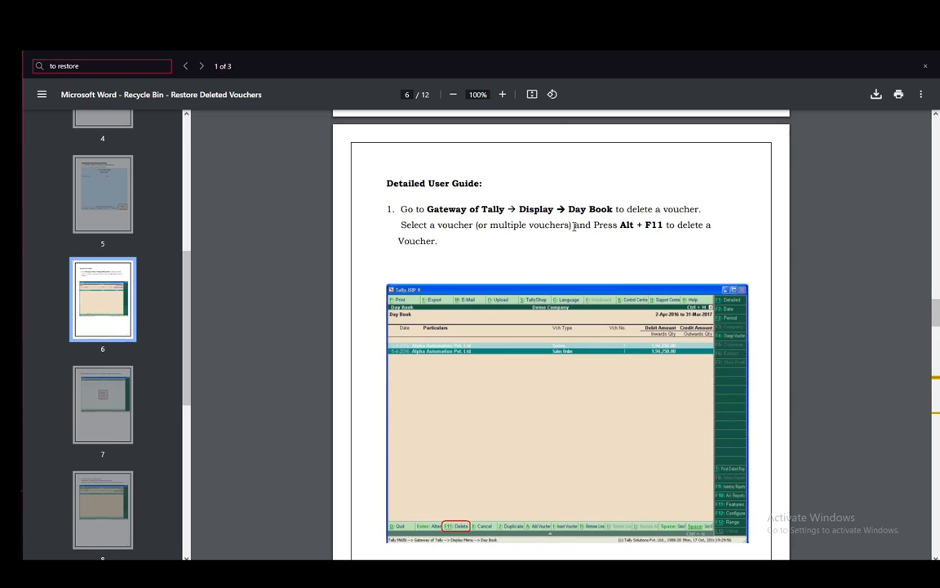
pyautogui.moveTo(645, 164)
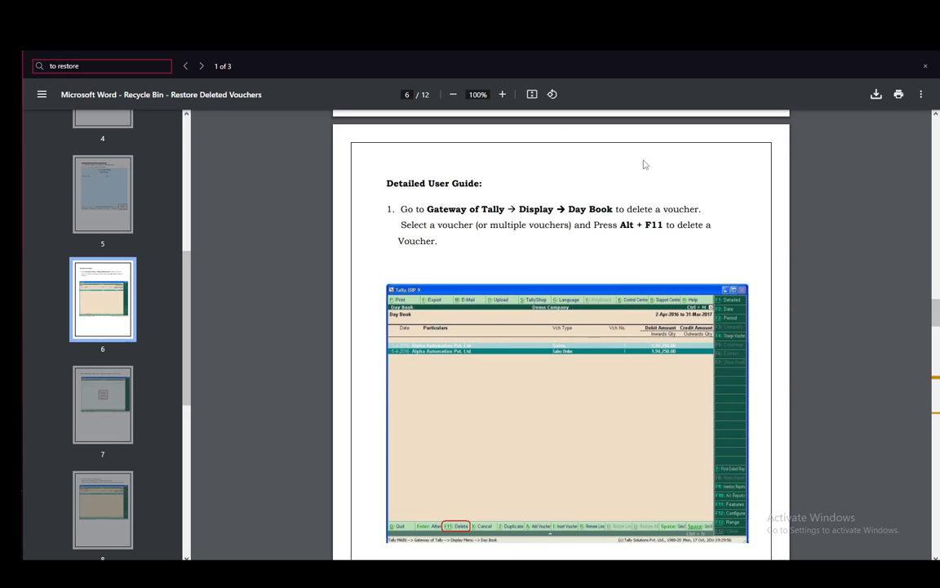
pyautogui.moveTo(508, 336)
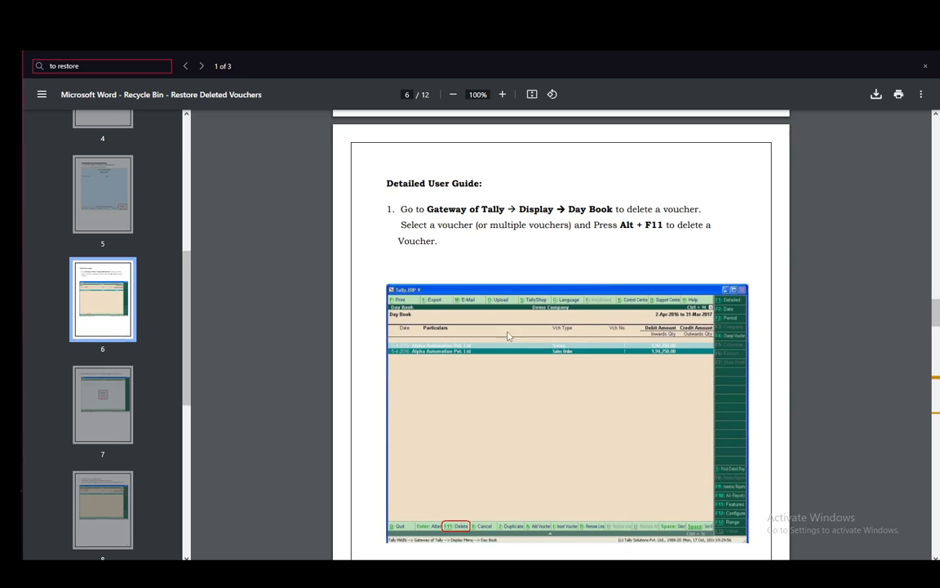
pyautogui.moveTo(437, 235)
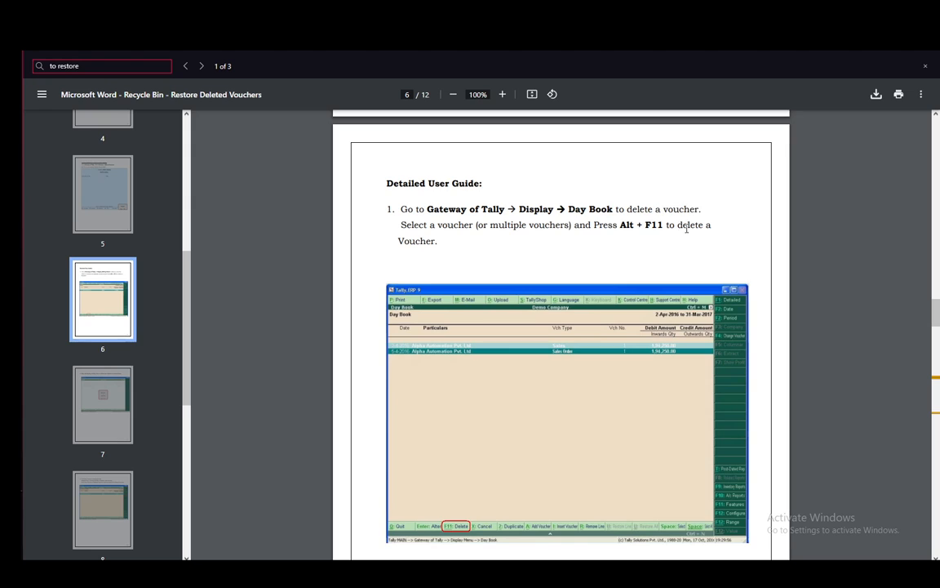
pyautogui.scroll(-3)
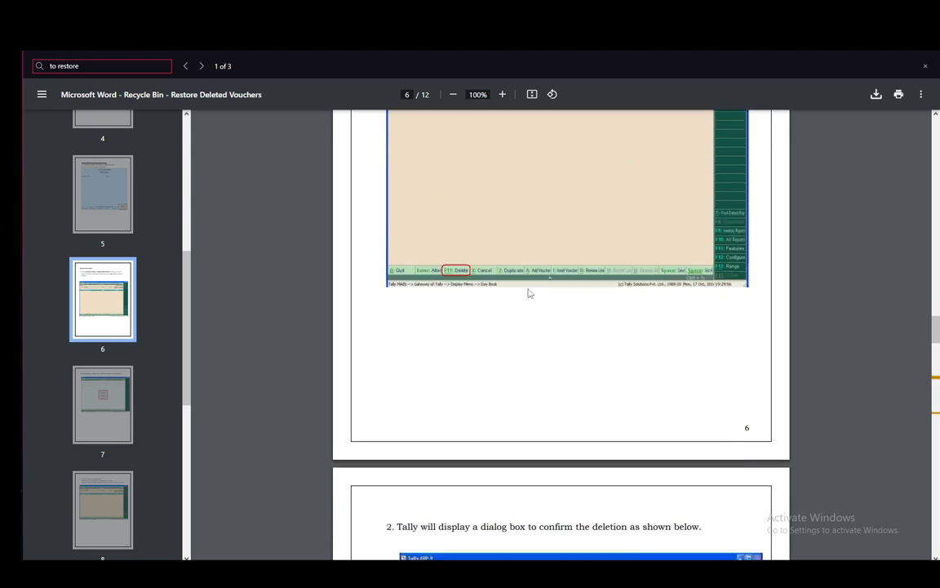
pyautogui.scroll(-3)
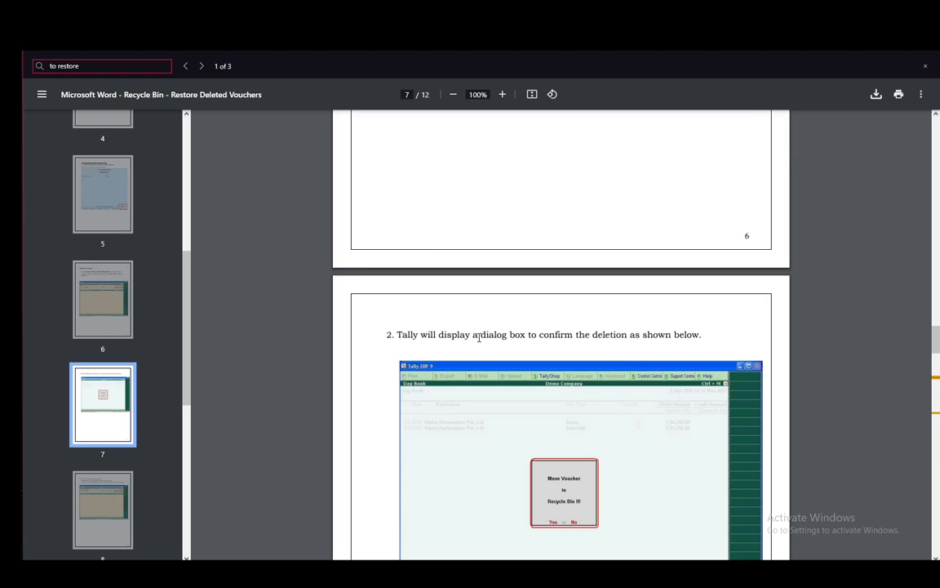
pyautogui.scroll(3)
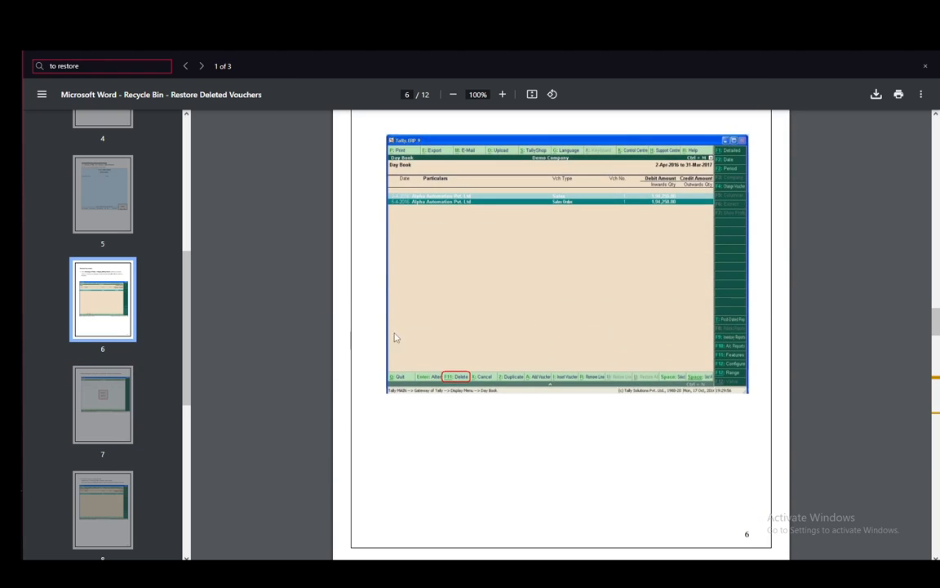
pyautogui.scroll(-3)
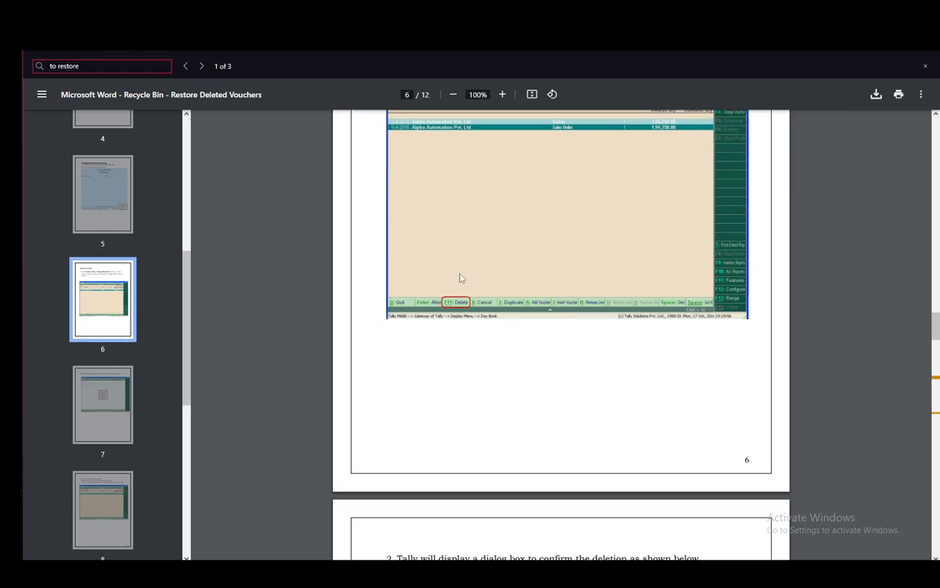
pyautogui.scroll(3)
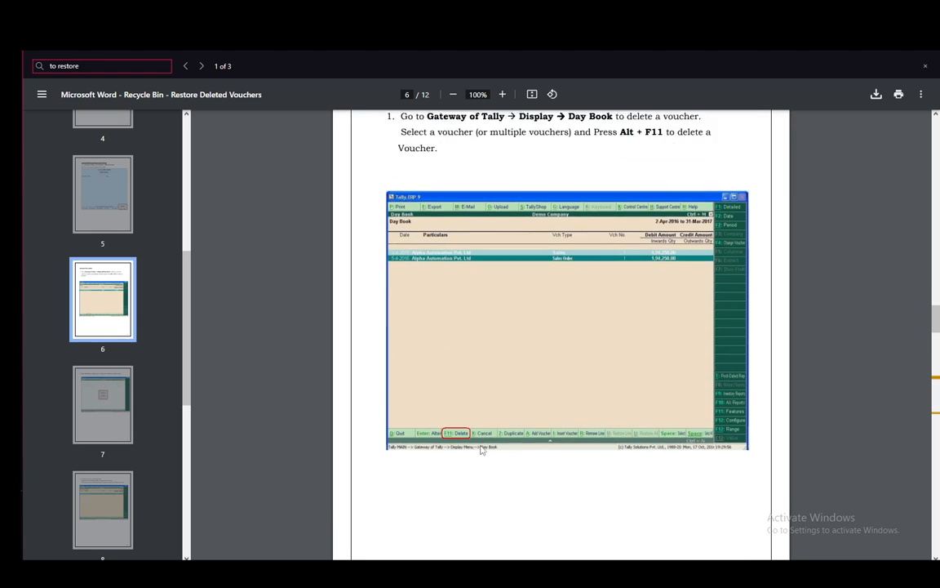
pyautogui.scroll(-3)
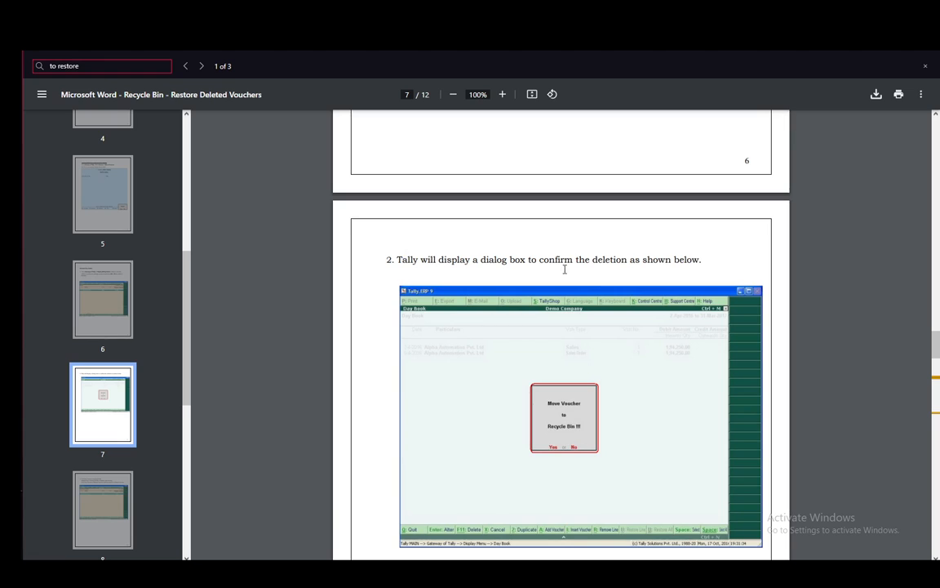
pyautogui.scroll(3)
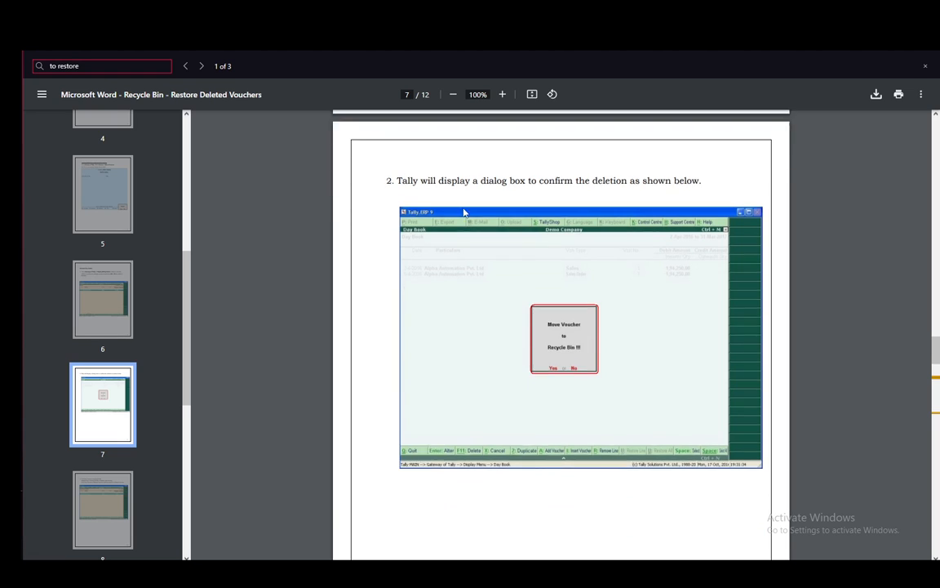
pyautogui.scroll(-3)
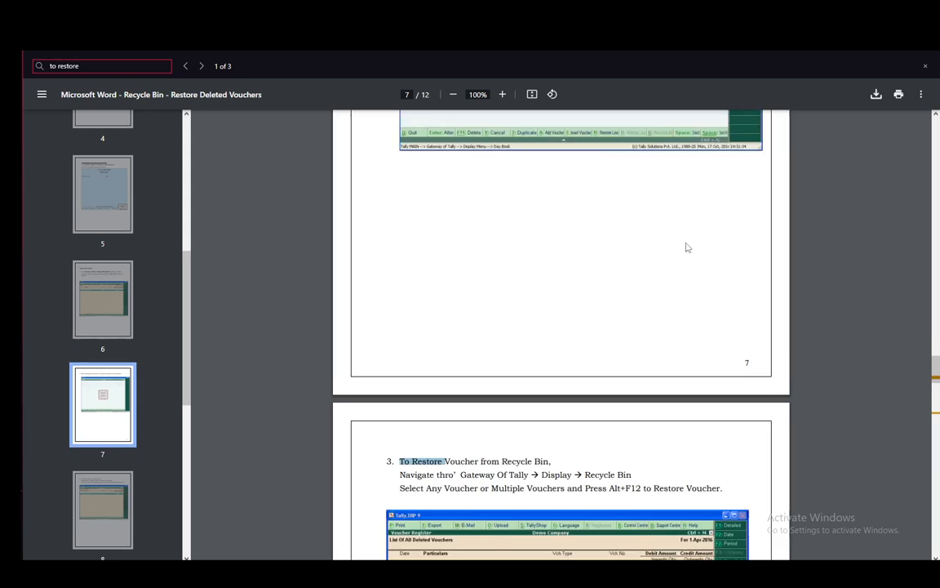
pyautogui.scroll(3)
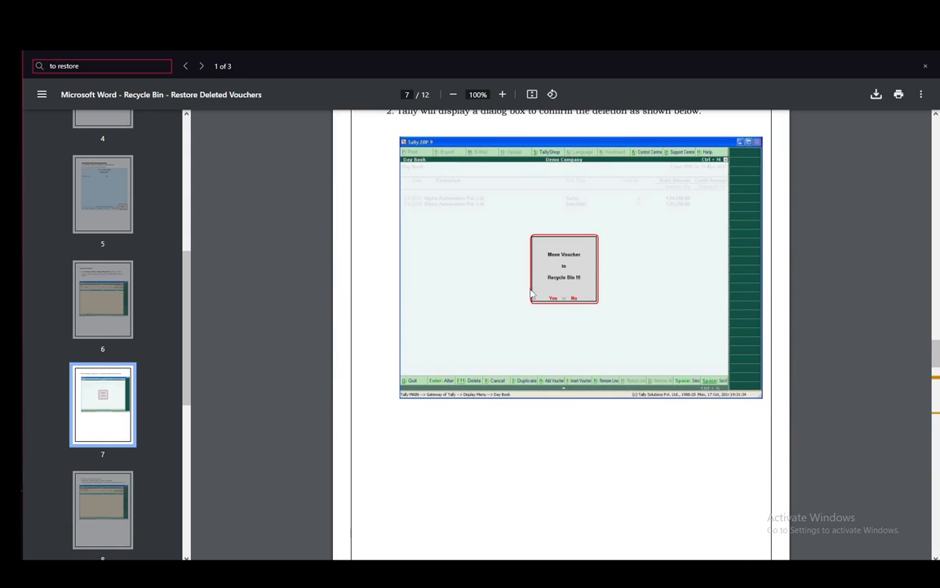
pyautogui.scroll(-3)
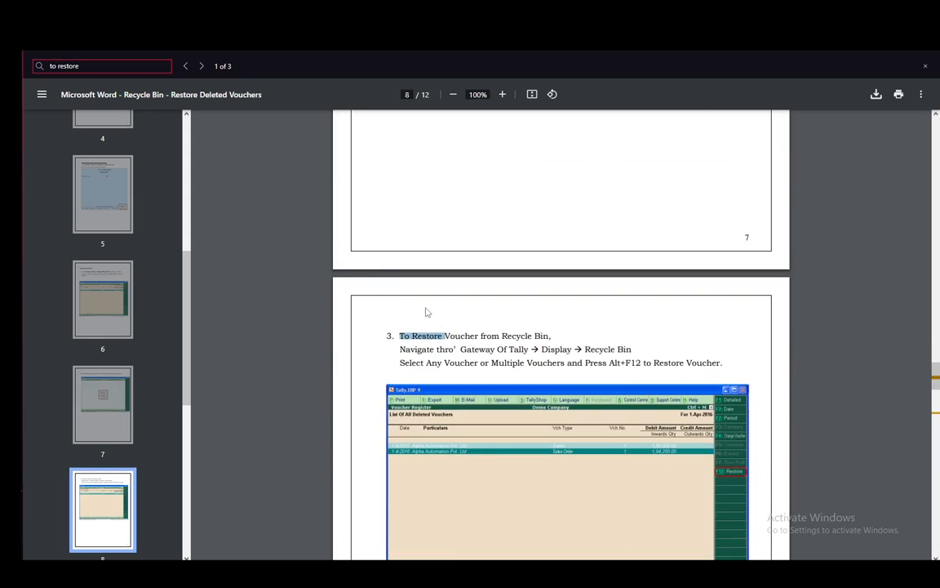
pyautogui.scroll(-3)
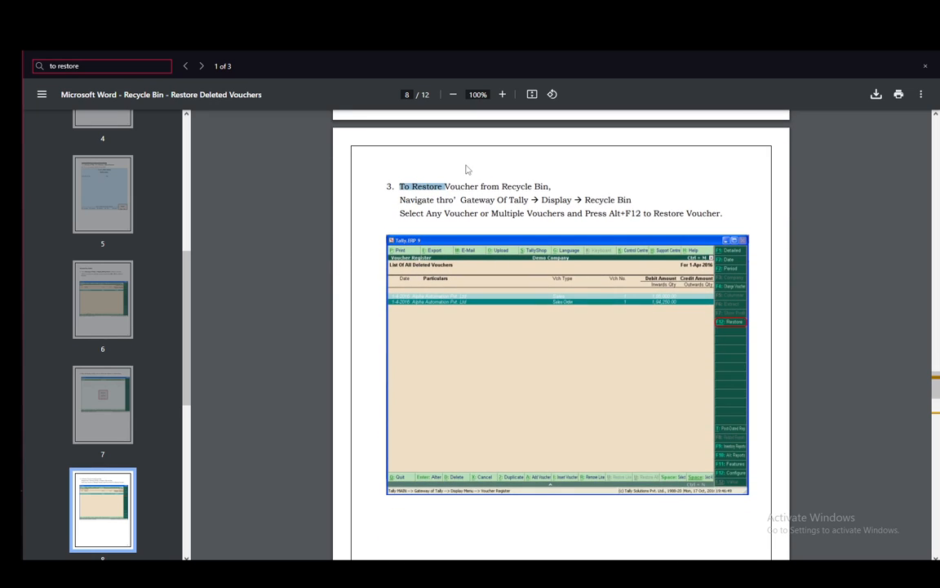
pyautogui.moveTo(449, 170)
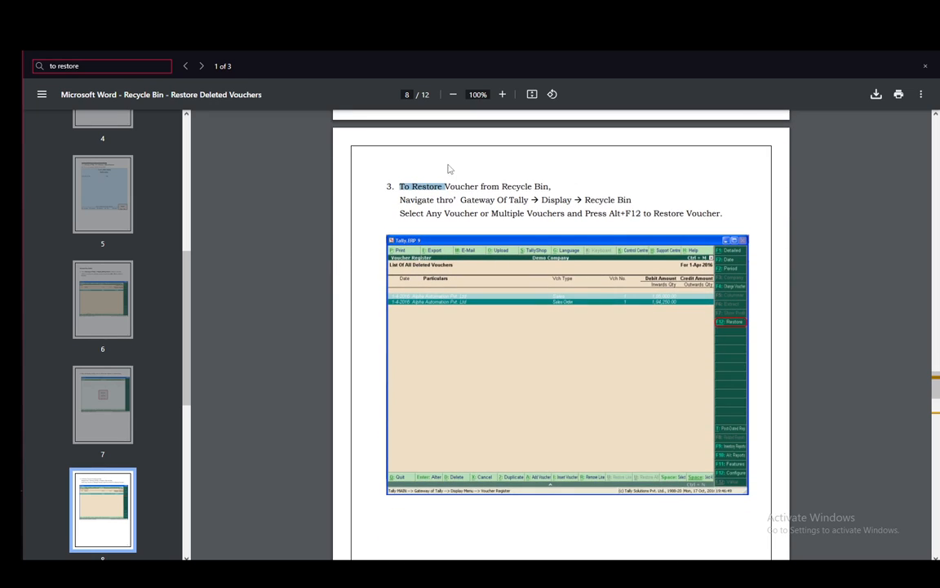
pyautogui.moveTo(594, 194)
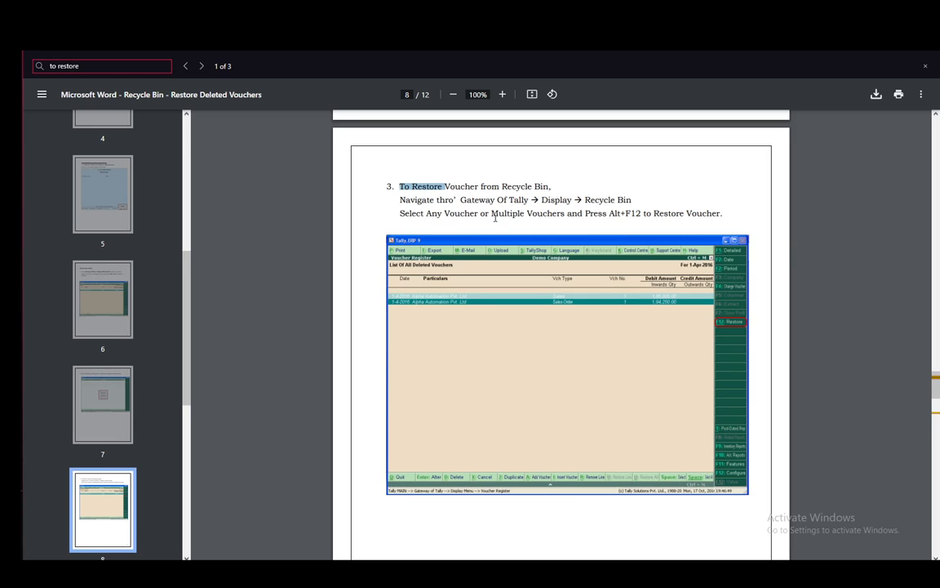
pyautogui.moveTo(670, 252)
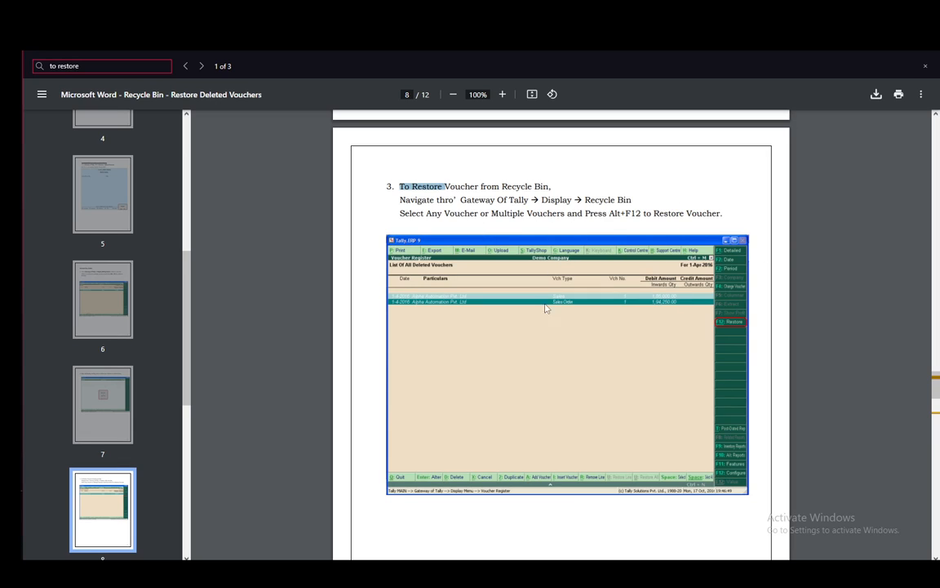
pyautogui.scroll(3)
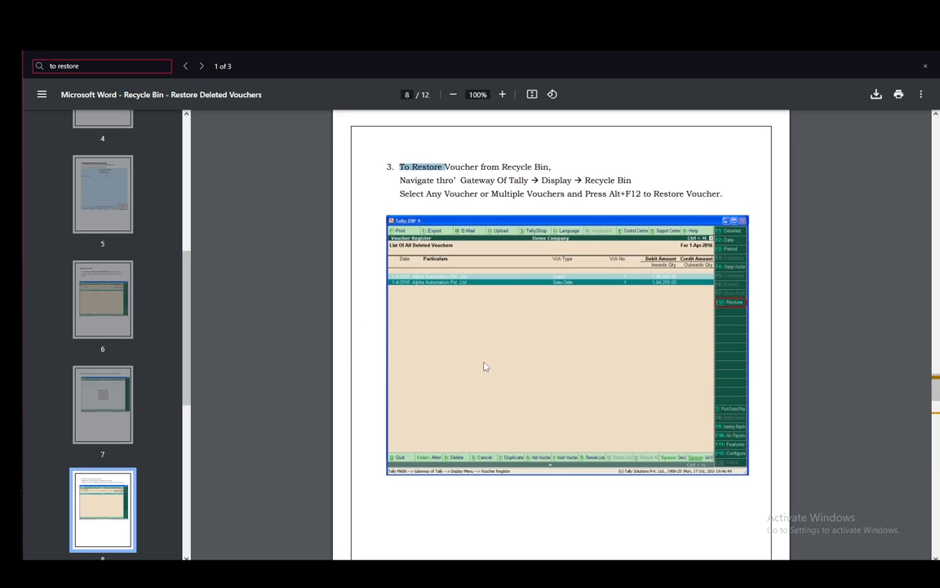
pyautogui.scroll(-3)
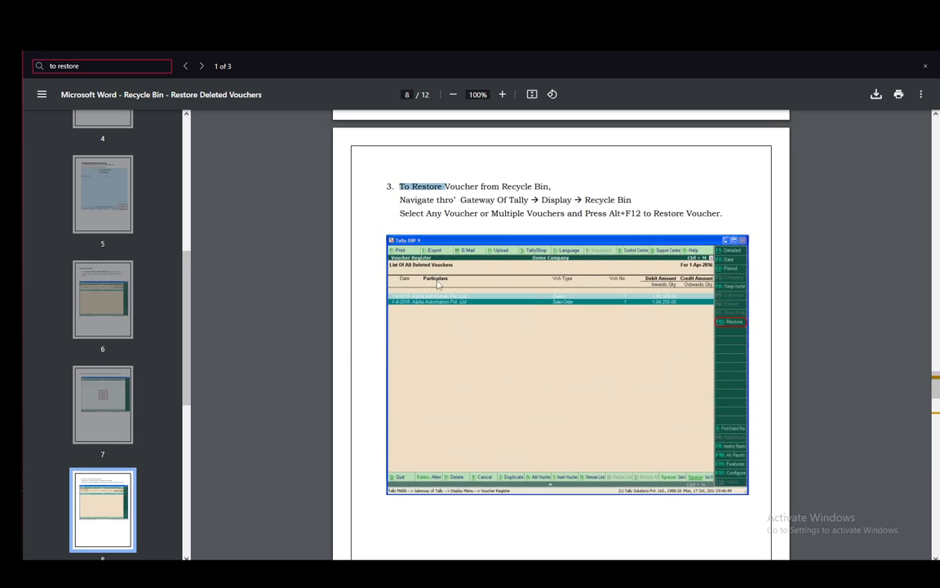
pyautogui.moveTo(370, 342)
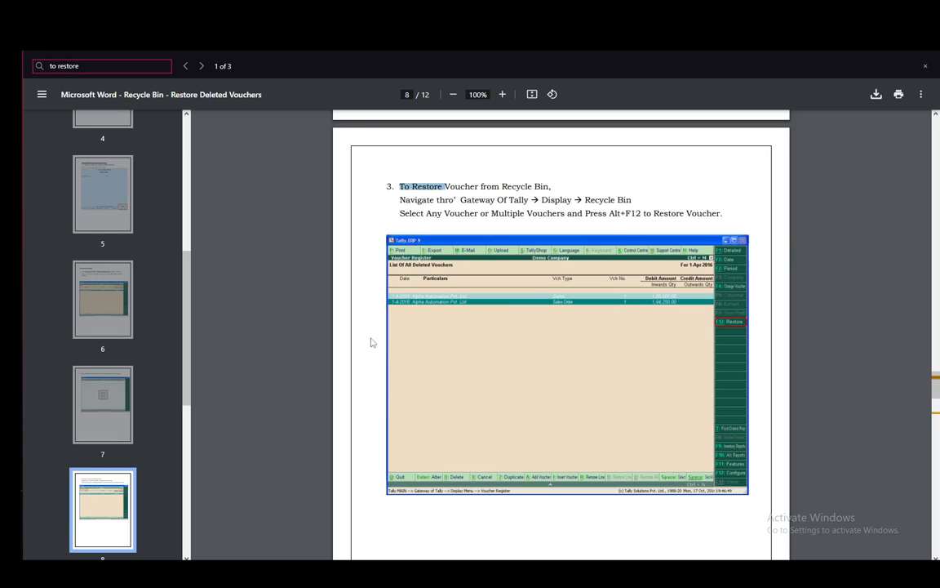
pyautogui.moveTo(355, 331)
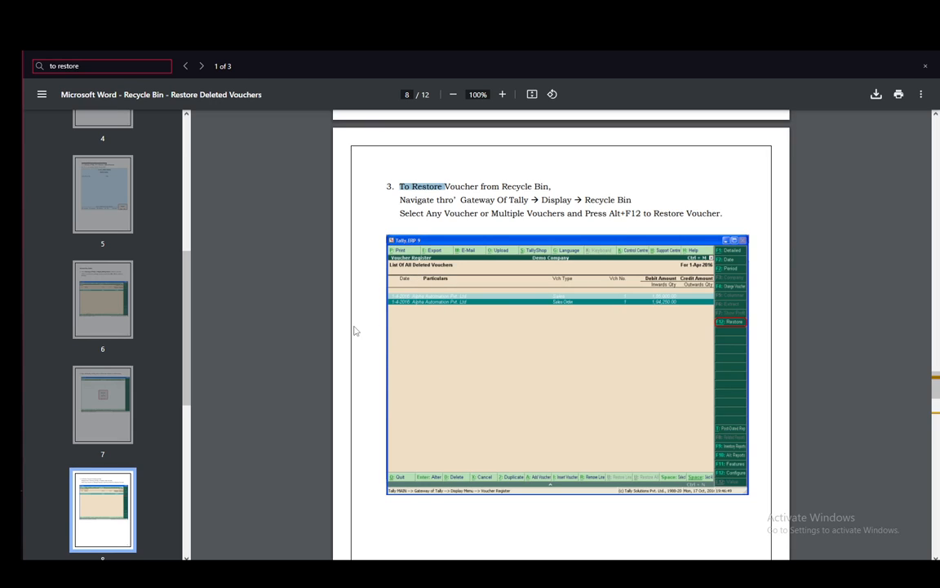
pyautogui.moveTo(286, 295)
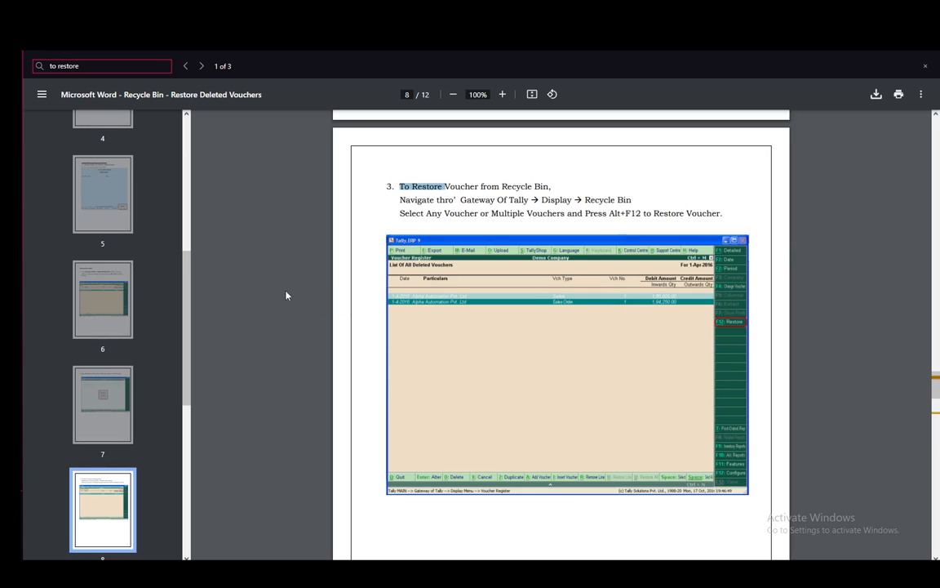
pyautogui.moveTo(257, 146)
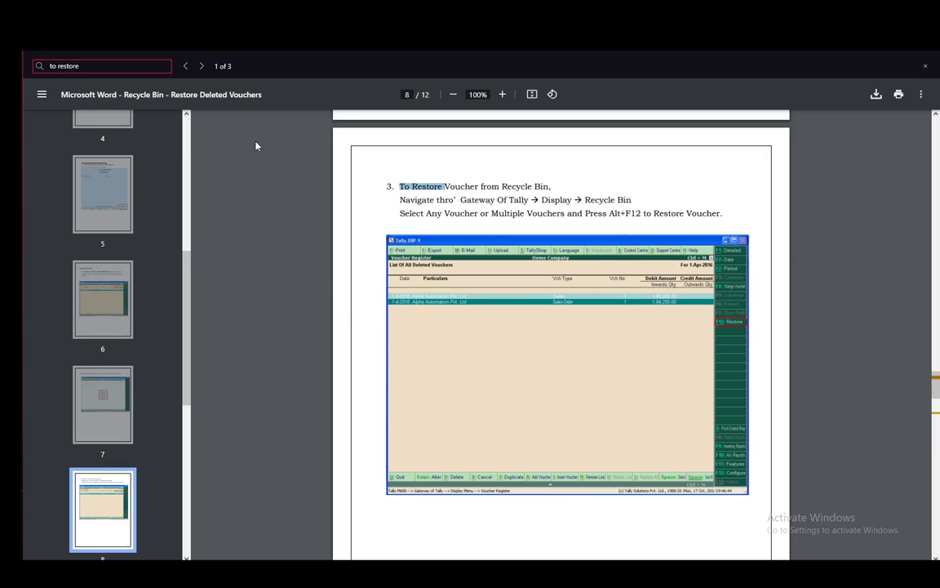
pyautogui.moveTo(195, 148)
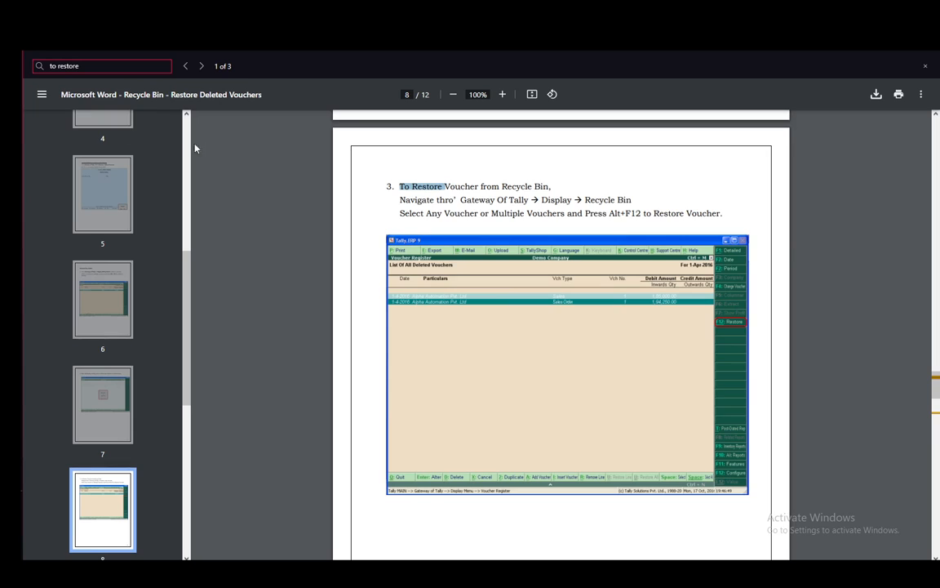
pyautogui.moveTo(267, 270)
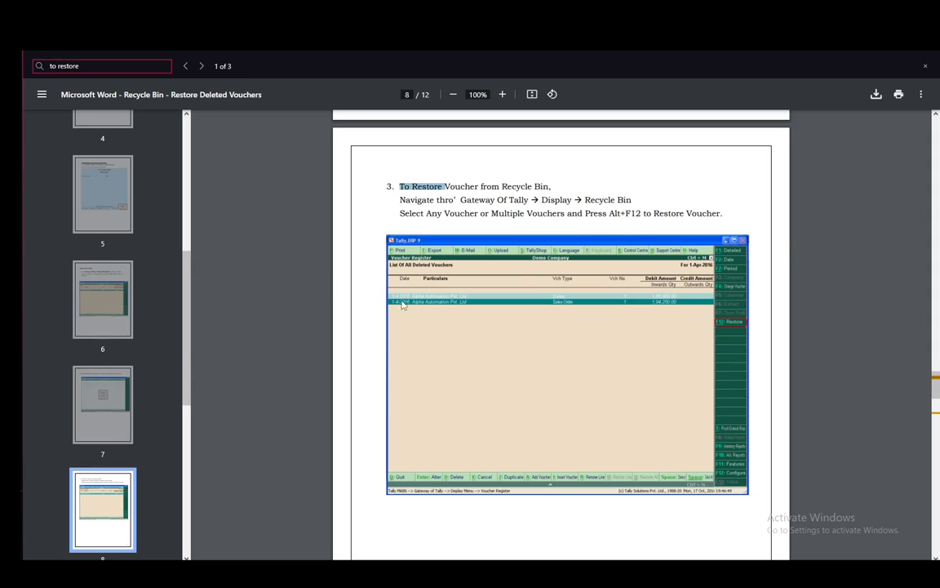
pyautogui.moveTo(363, 350)
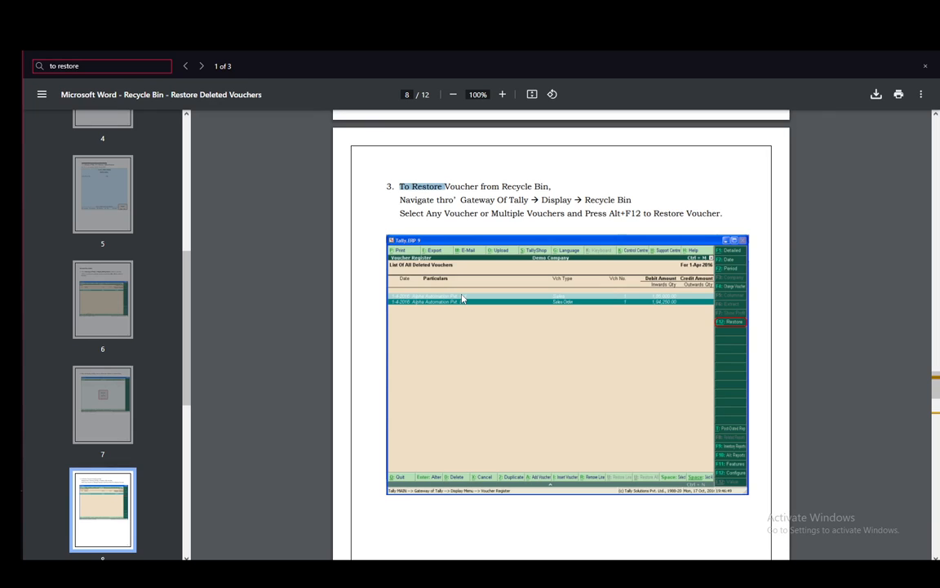
pyautogui.moveTo(451, 291)
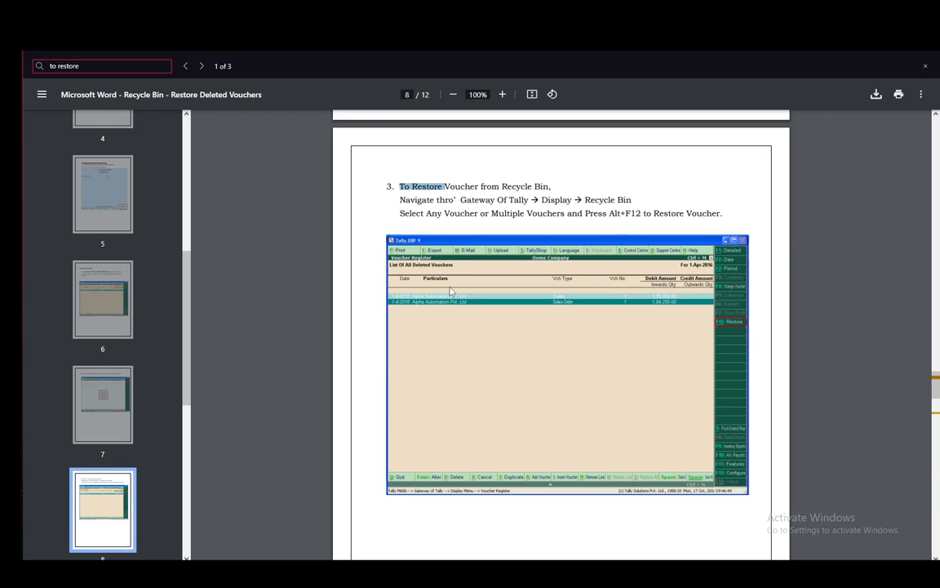
pyautogui.moveTo(333, 392)
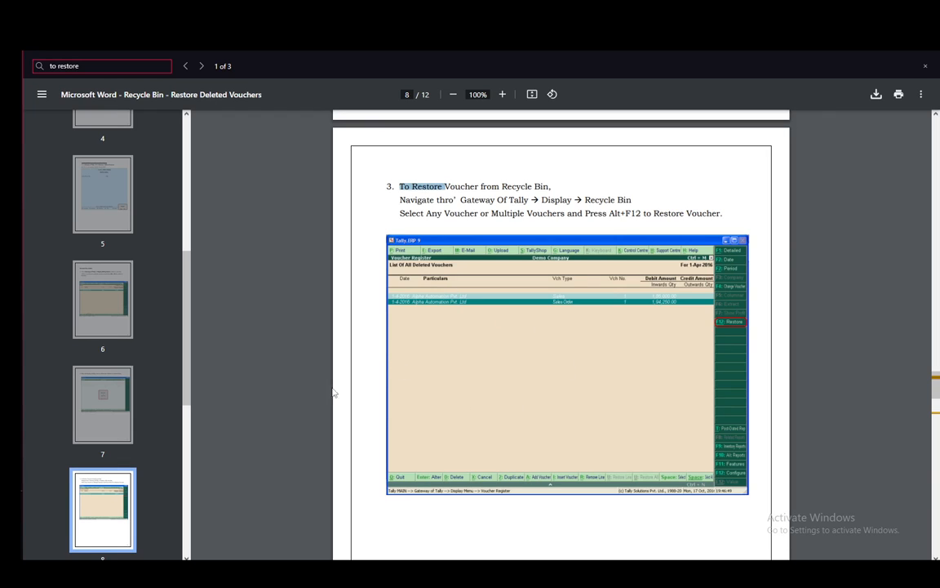